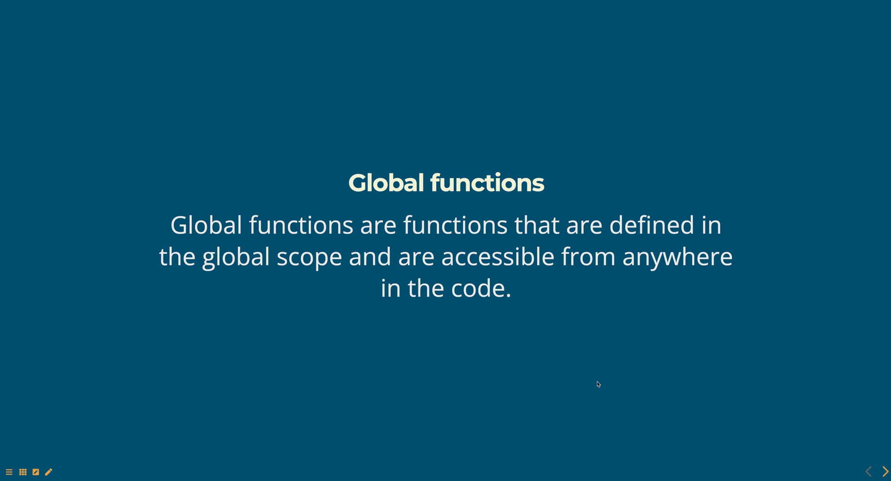
Move past the greet example slide to the parseInt()/setTimeout() built-in functions list
click(883, 471)
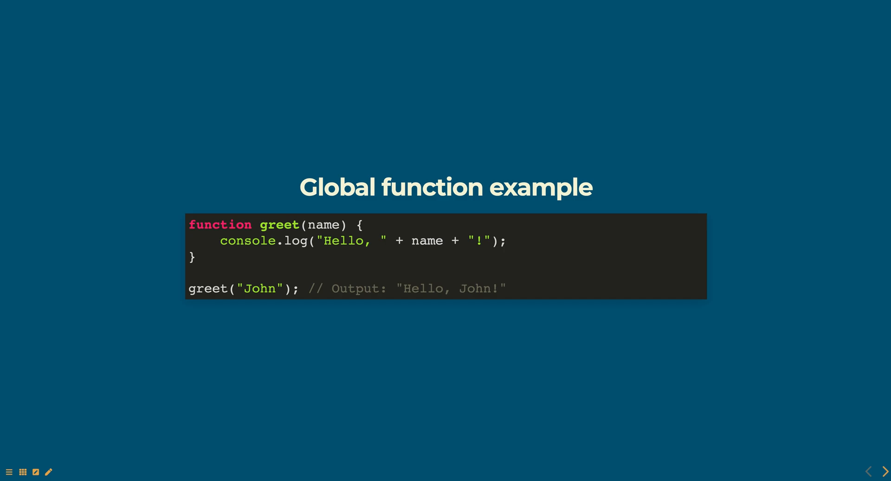
click(880, 471)
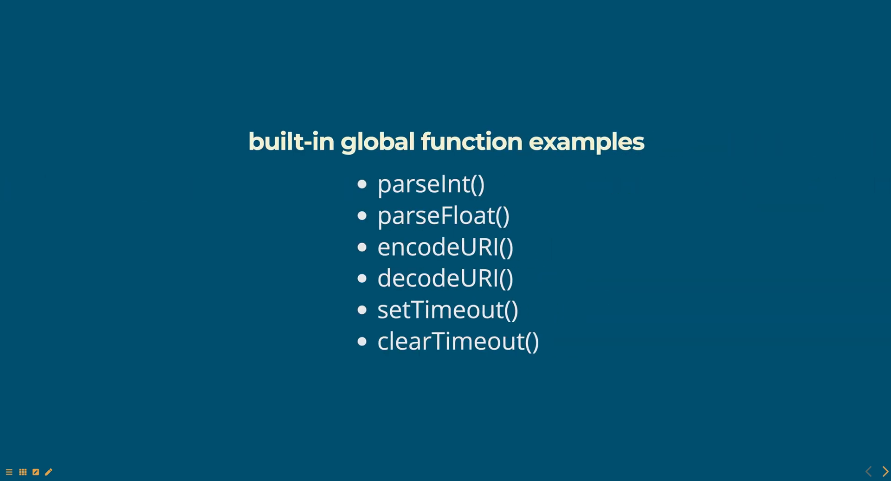